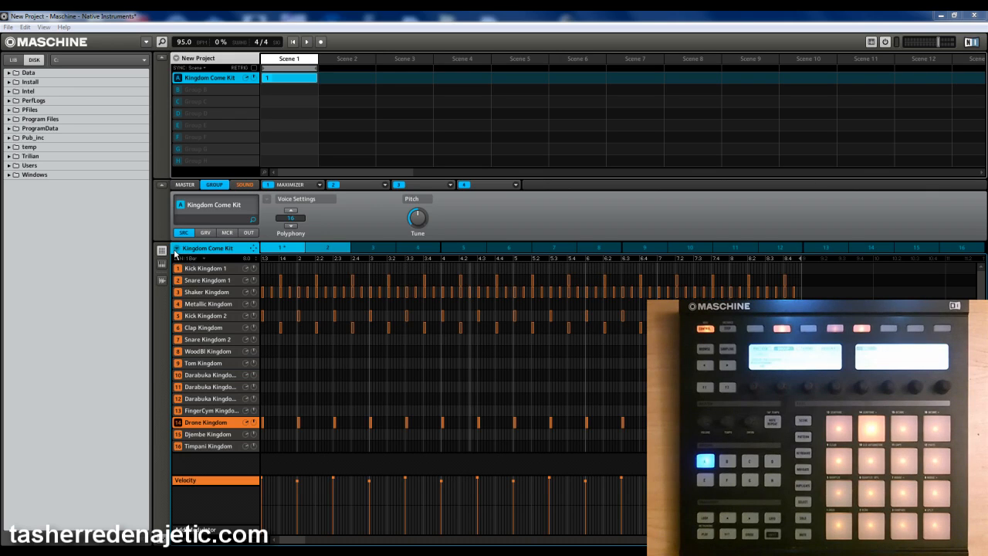
{"action": "right_click", "coordinate": [209, 247]}
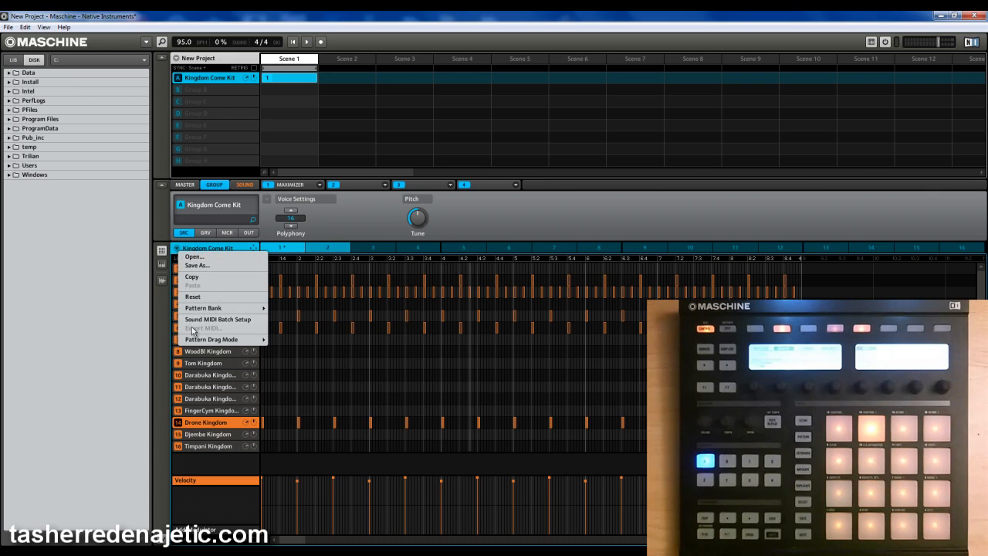
{"action": "mouse_move", "coordinate": [210, 340]}
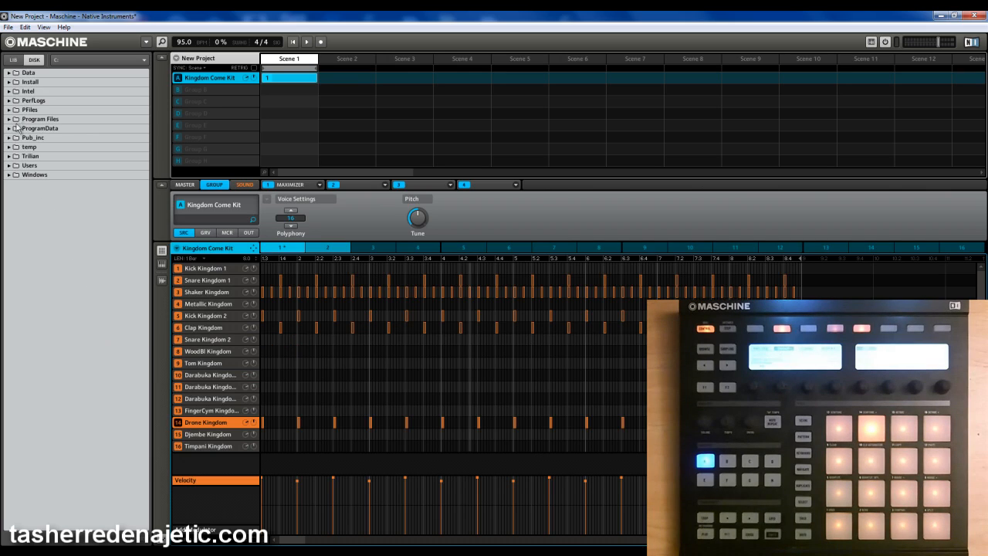
{"action": "left_click", "coordinate": [9, 28]}
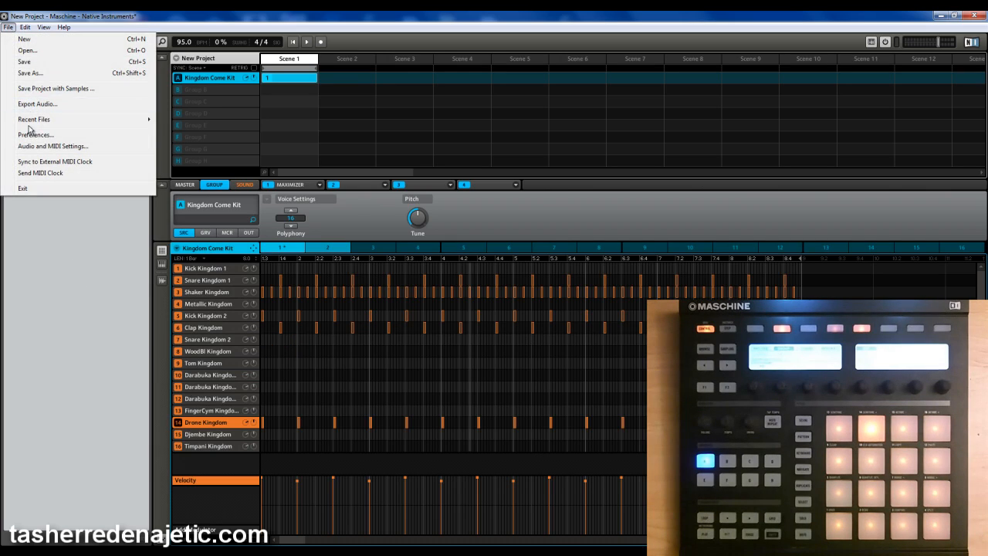
{"action": "left_click", "coordinate": [37, 104]}
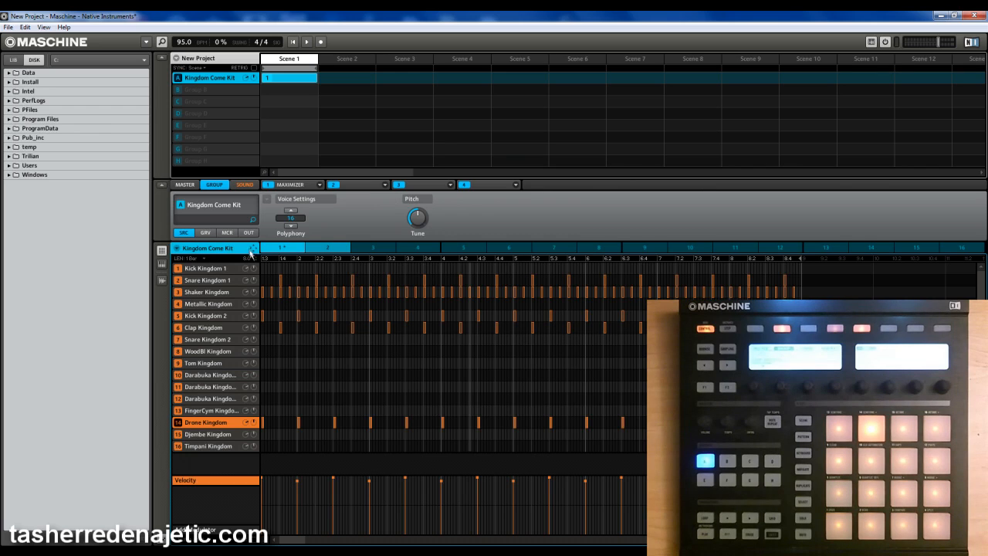
{"action": "mouse_move", "coordinate": [914, 122]}
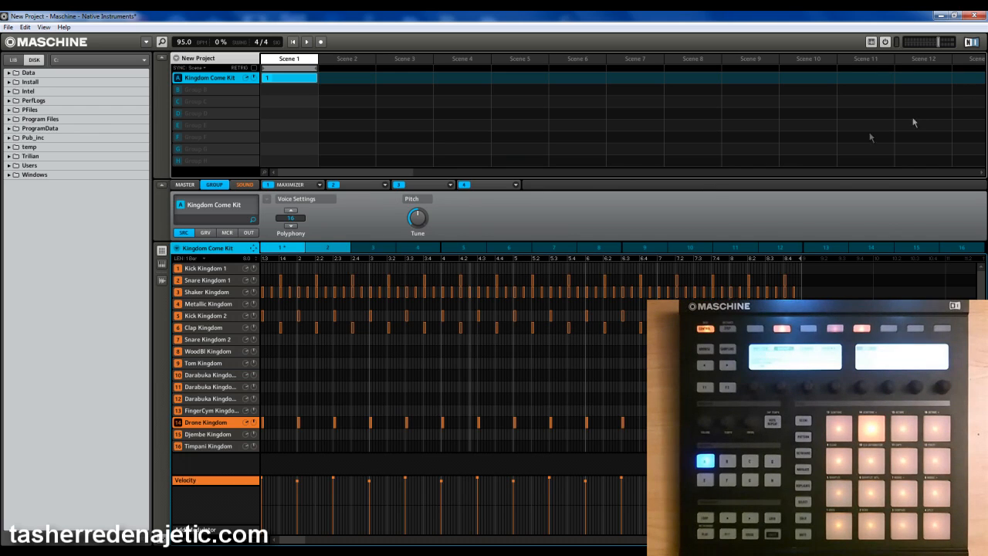